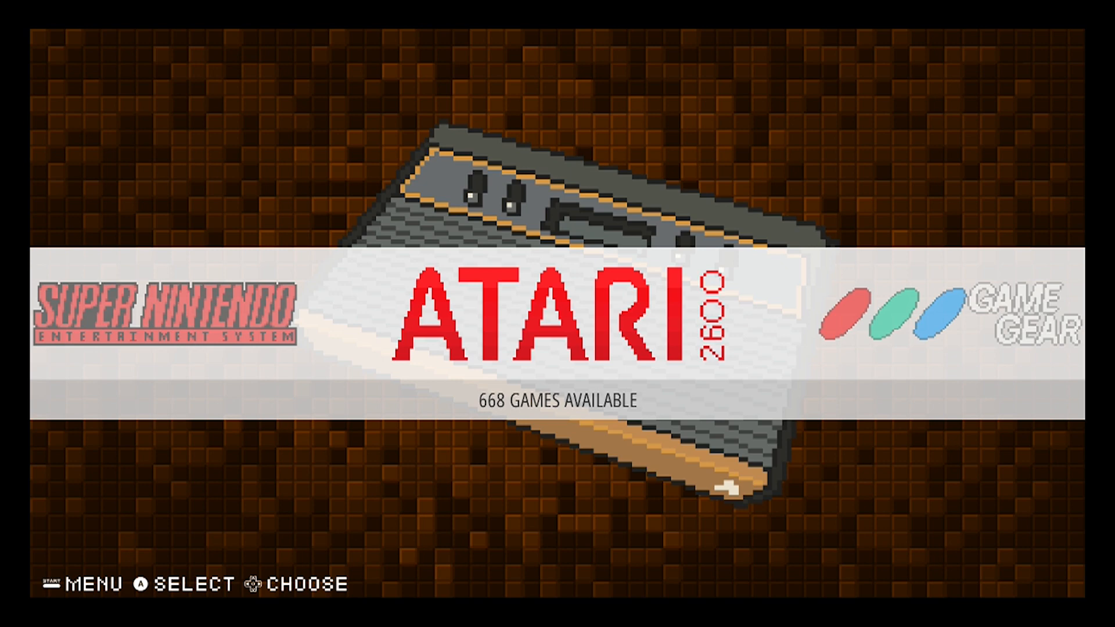
Restart EmulationStation from the Start menu and confirm YES to reach the command line.
{"action": "key", "text": "start"}
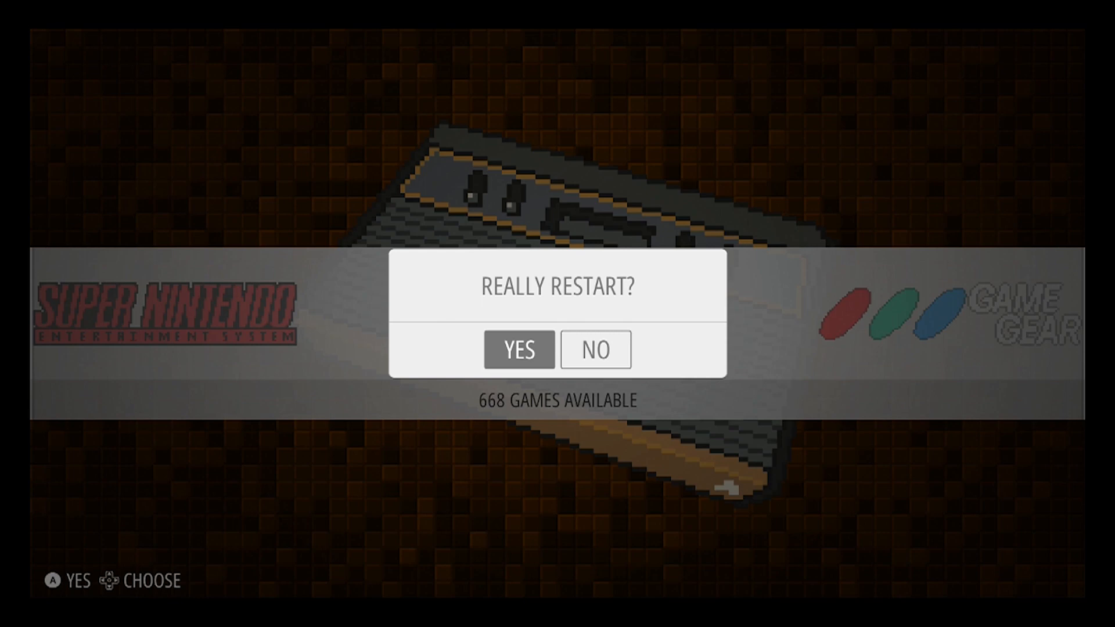
{"action": "left_click", "coordinate": [518, 349]}
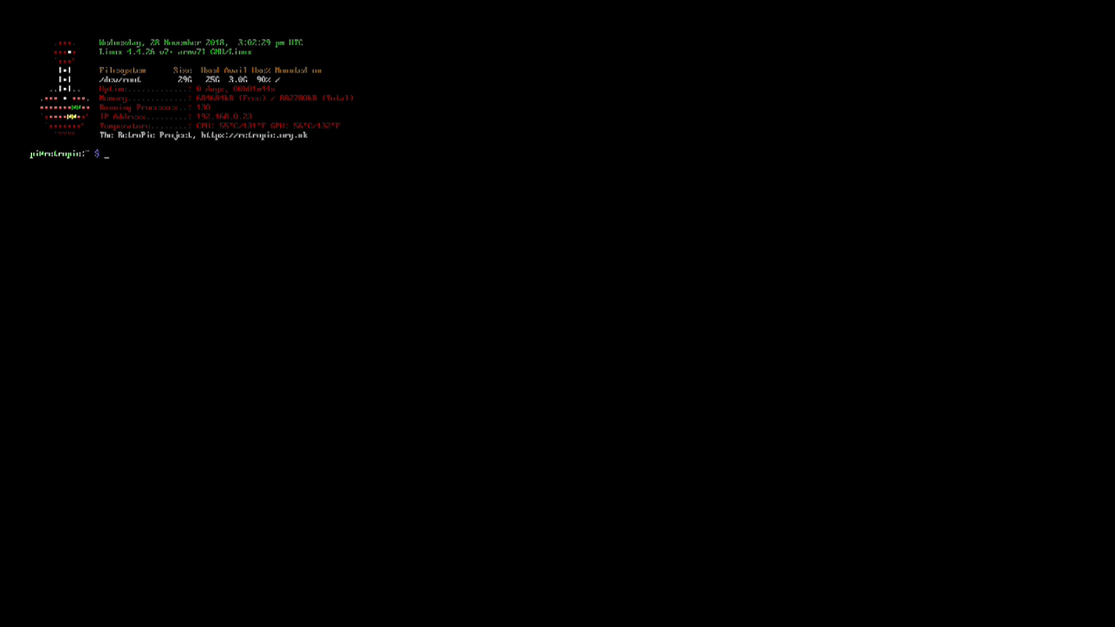
Enter 'sudo nano /etc/init.d/asplashscreen' at the bash prompt.
{"action": "type", "text": "x"}
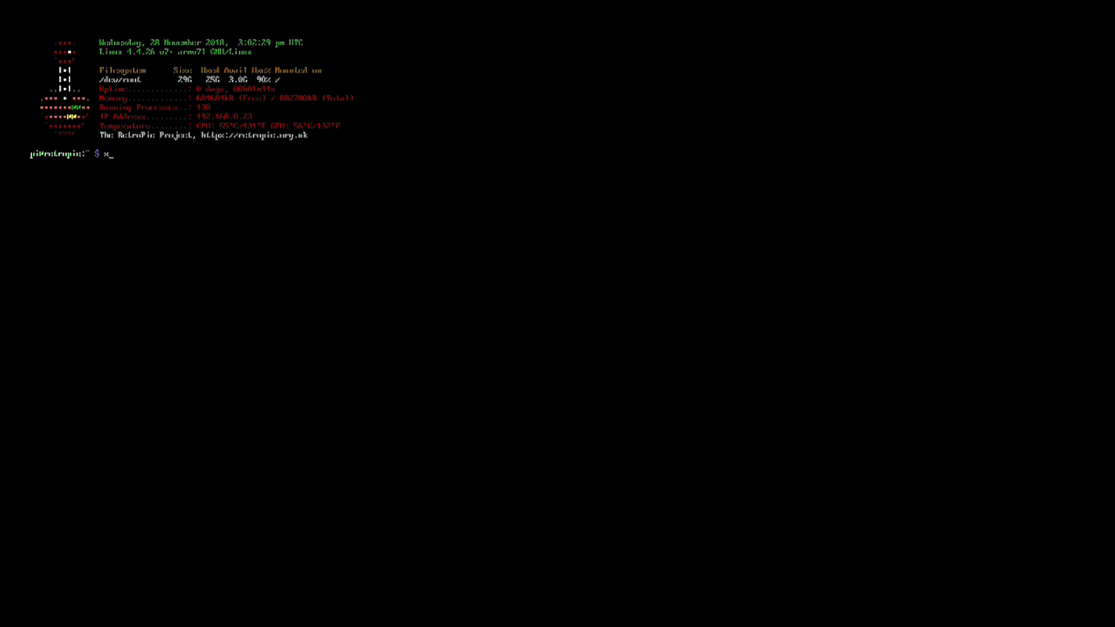
{"action": "type", "text": "sudo nano"}
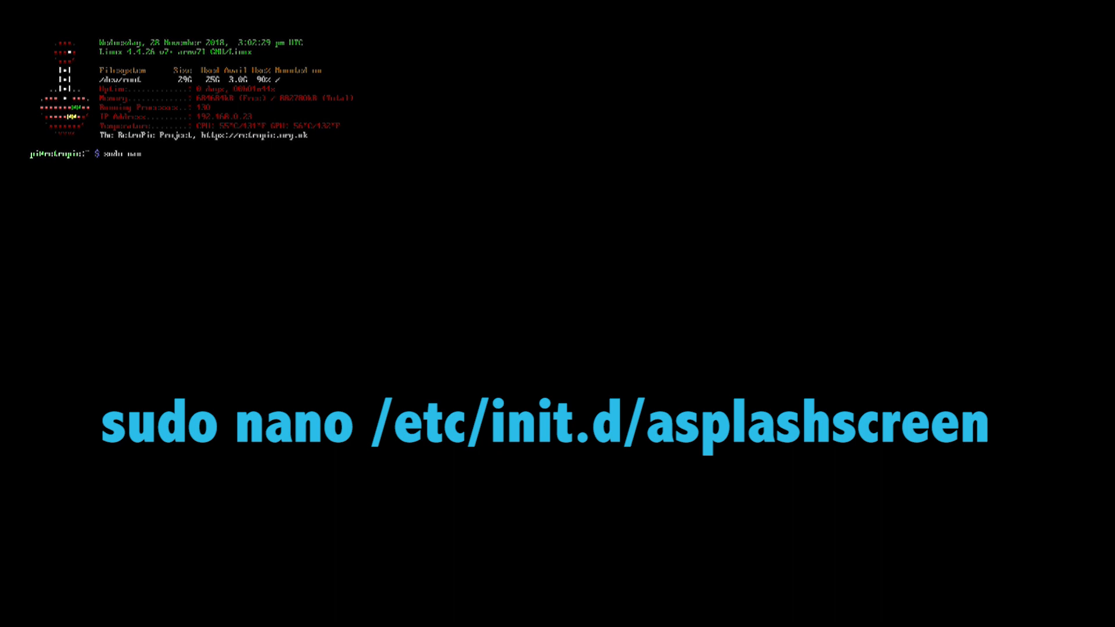
{"action": "type", "text": "/etc/init.d/"}
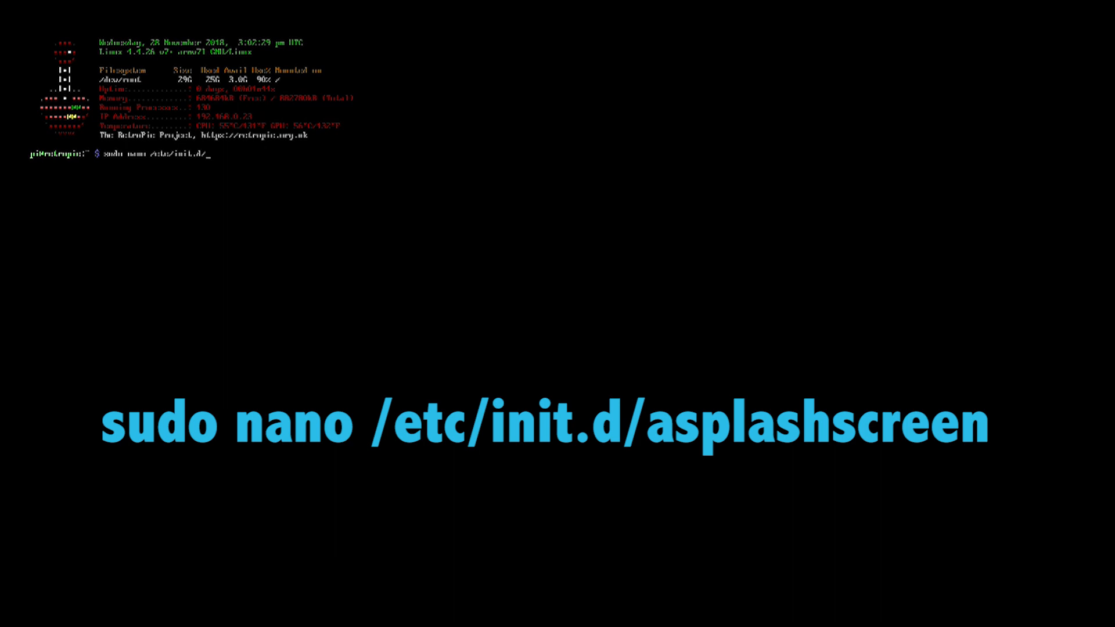
{"action": "type", "text": "asplashscr"}
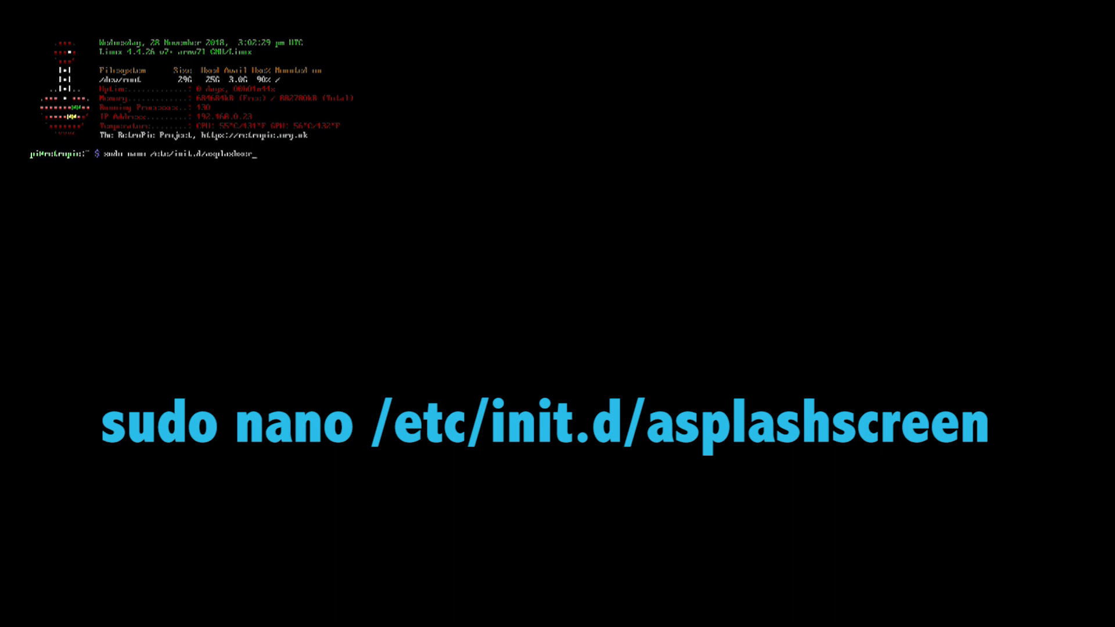
{"action": "type", "text": "een"}
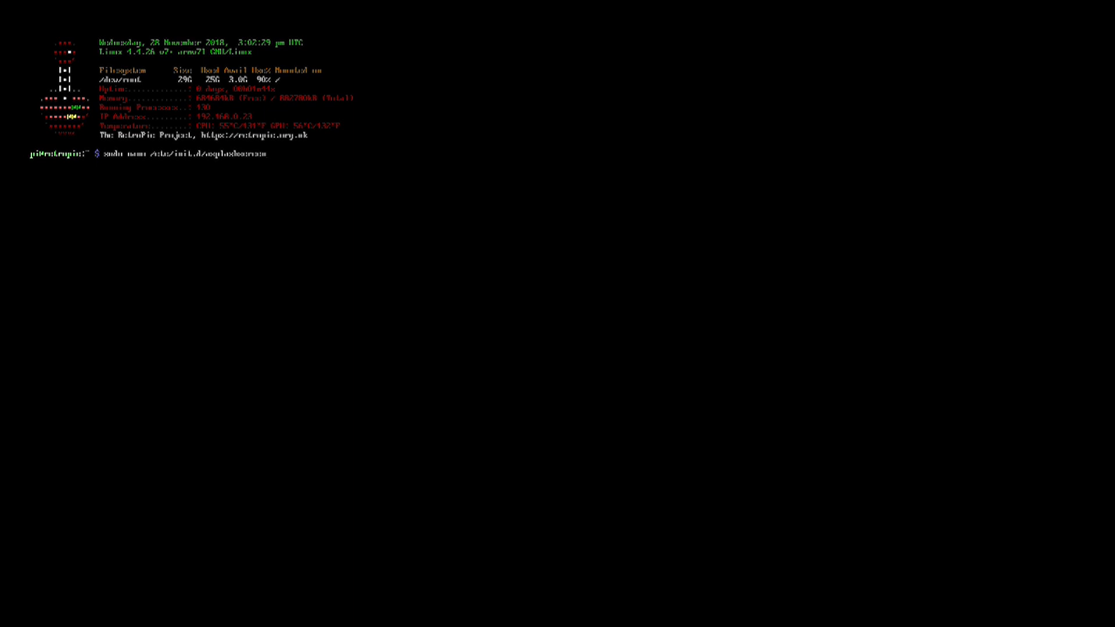
Run the command to open the asplashscreen init script in nano.
{"action": "key", "text": "Return"}
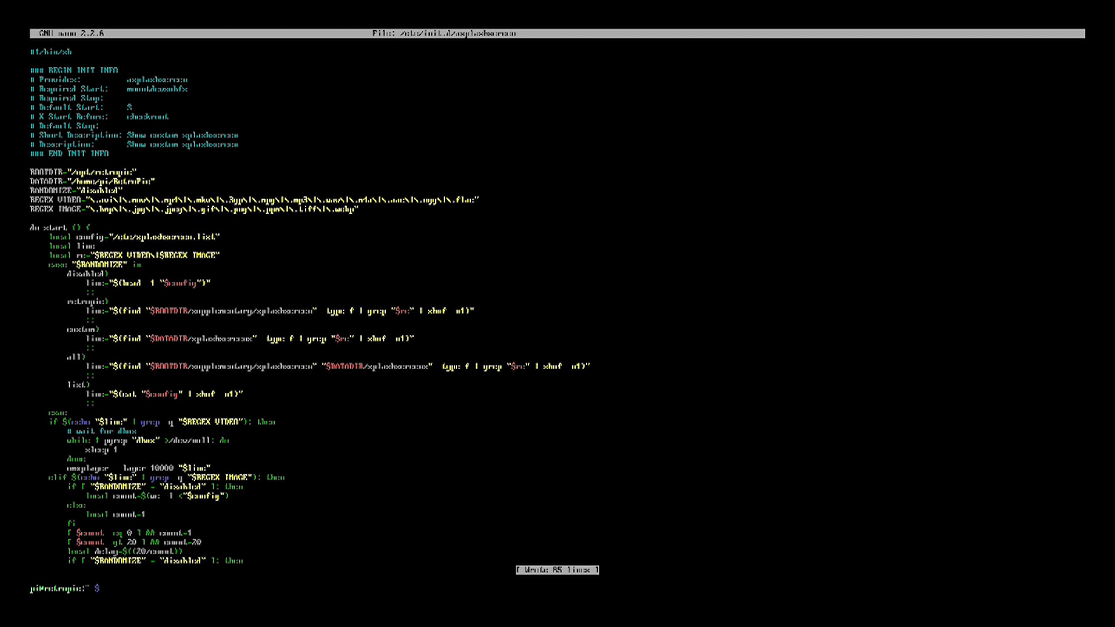
Reboot the Raspberry Pi with 'sudo reboot'.
{"action": "type", "text": "sudo reboot"}
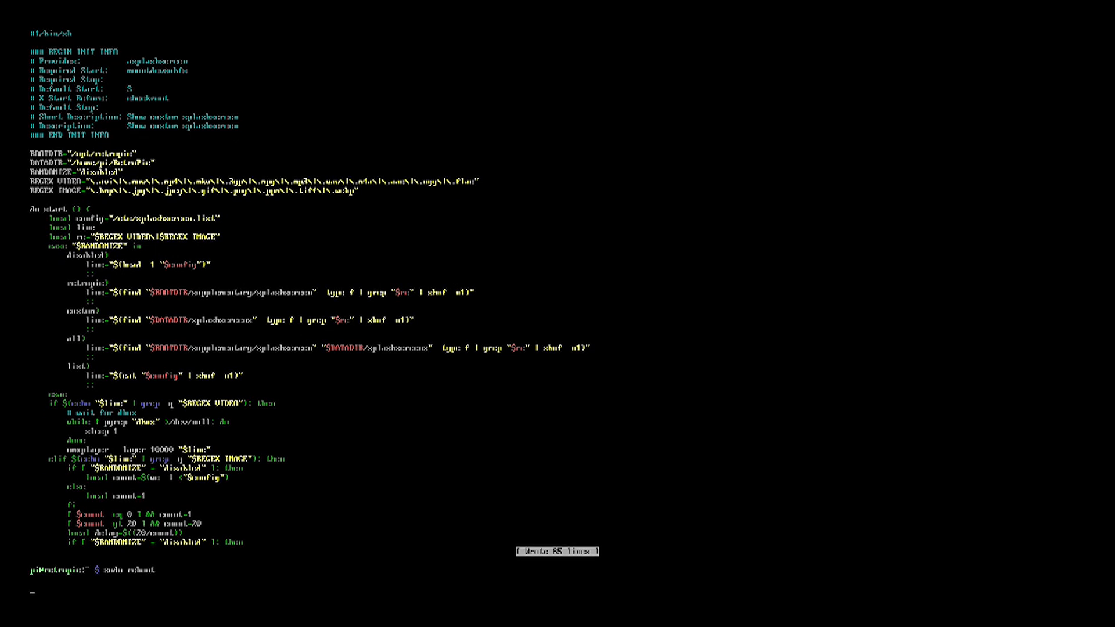
{"action": "key", "text": "Return"}
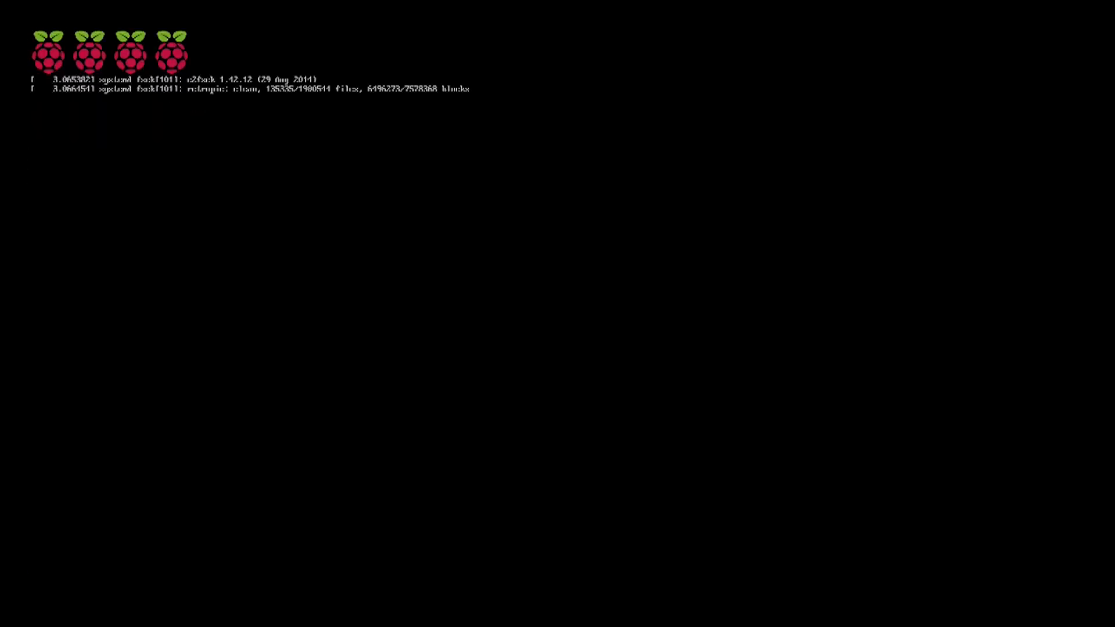